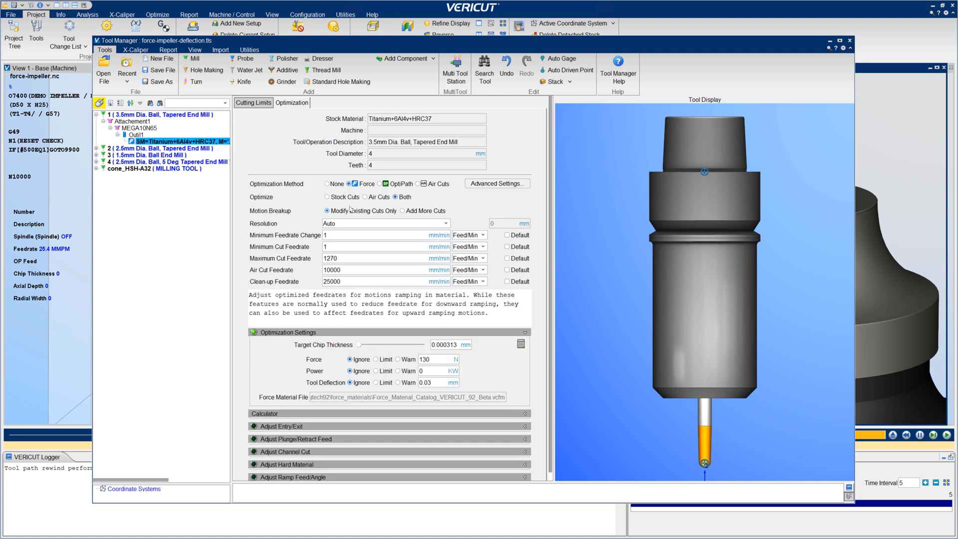
- Set Target Chip Thickness to 0.017 mm and switch the Force option to Limit
{"action": "triple_click", "coordinate": [450, 344]}
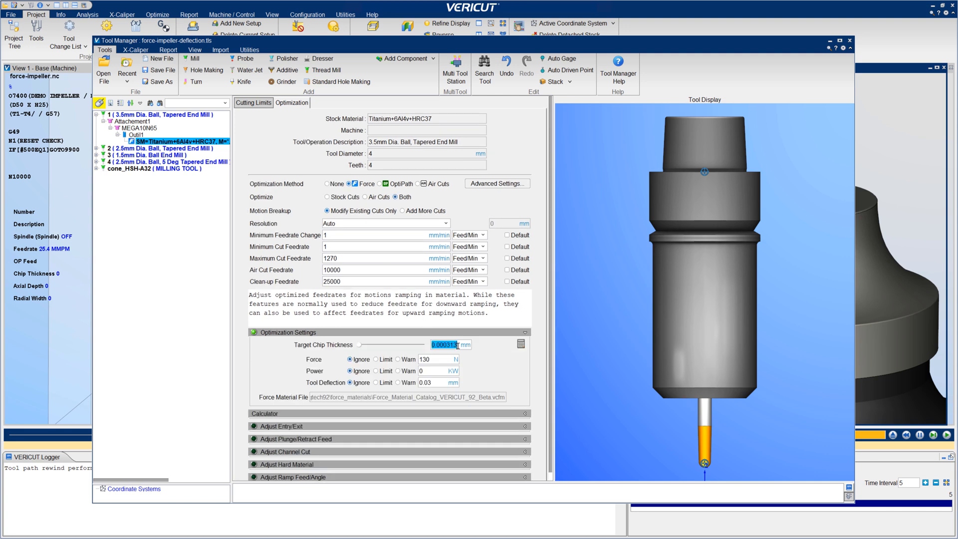
{"action": "type", "text": "0.017"}
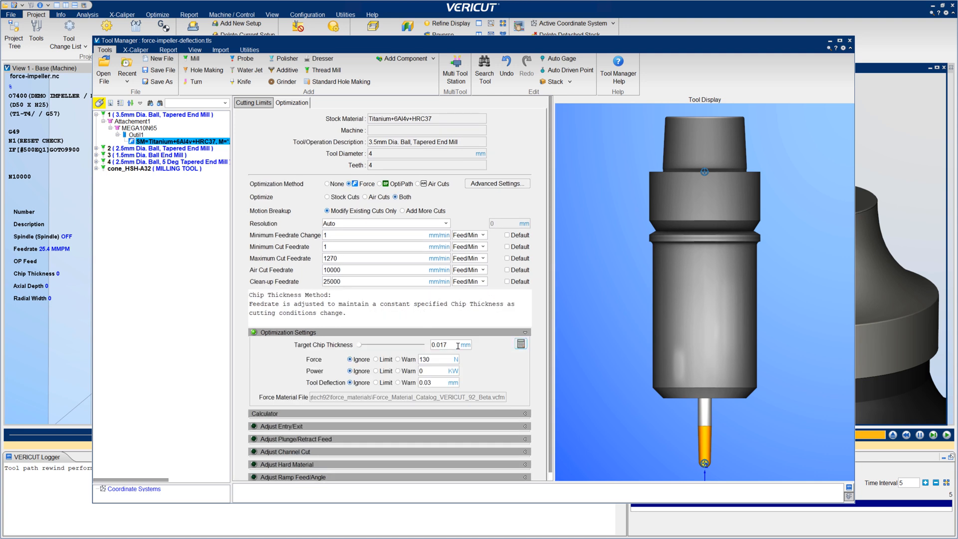
{"action": "left_click", "coordinate": [376, 359]}
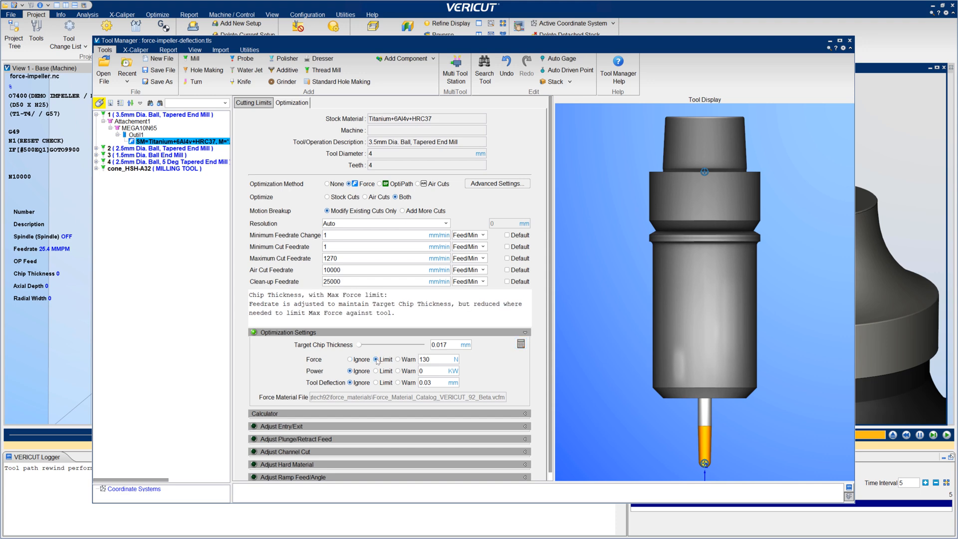
{"action": "left_click", "coordinate": [376, 383]}
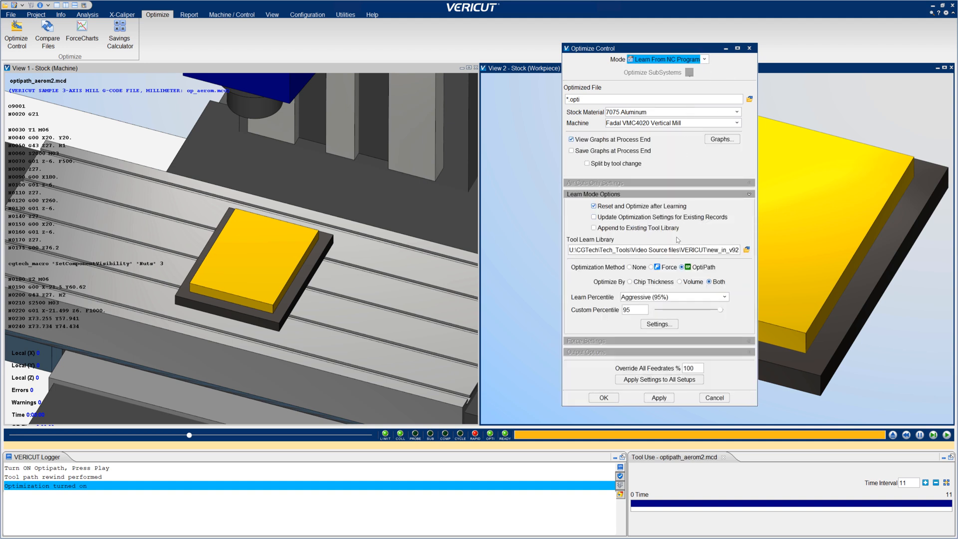
- Choose the Aggressive (95%) learn percentile and run the learning simulation
{"action": "left_click", "coordinate": [728, 298]}
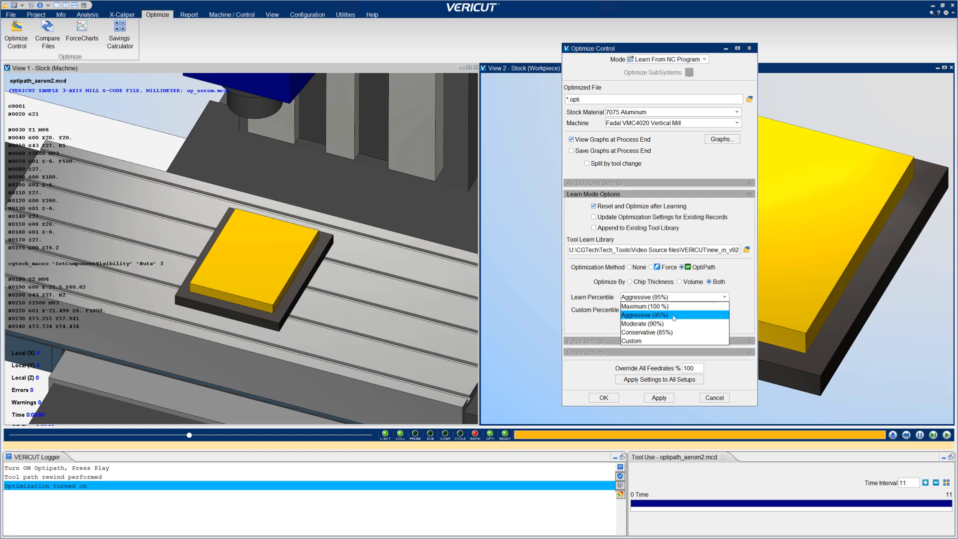
{"action": "left_click", "coordinate": [652, 314]}
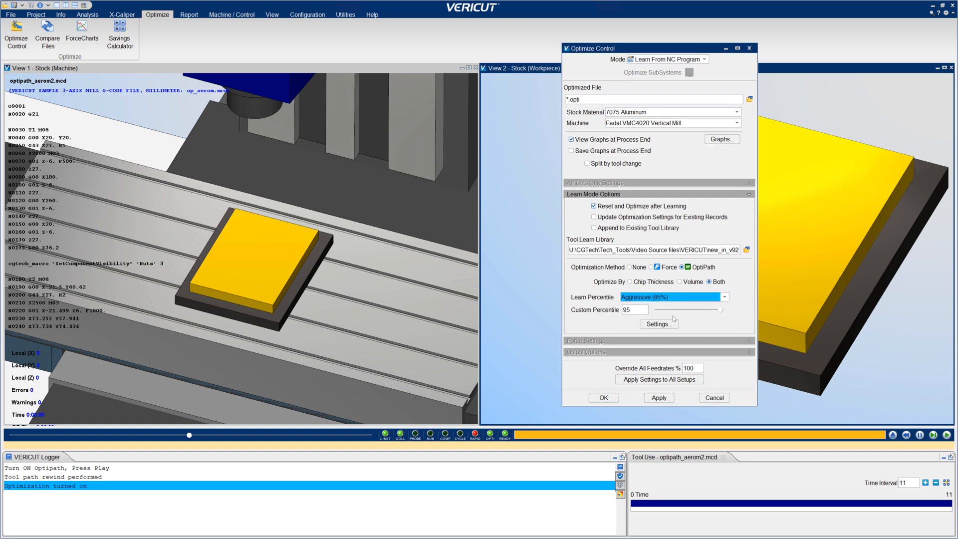
{"action": "left_click", "coordinate": [603, 399]}
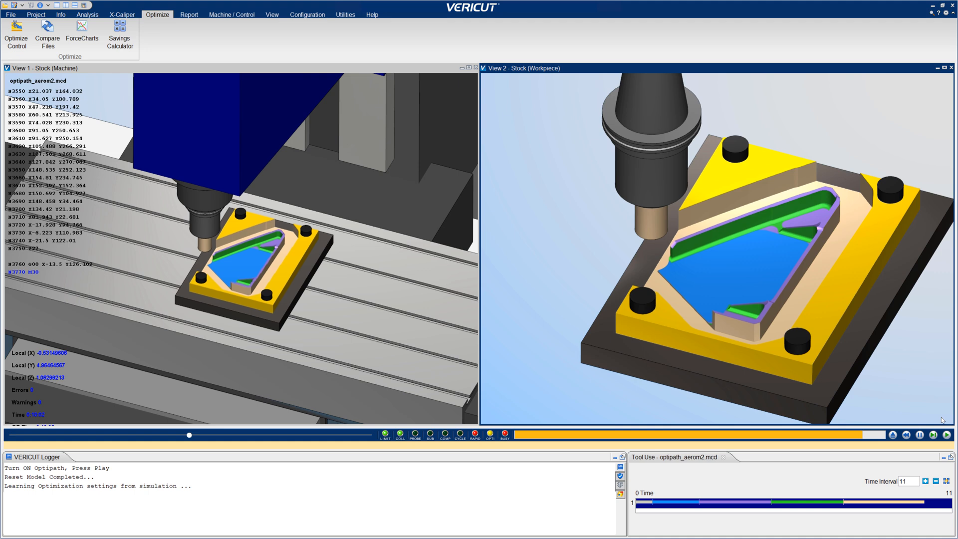
{"action": "left_click", "coordinate": [82, 34]}
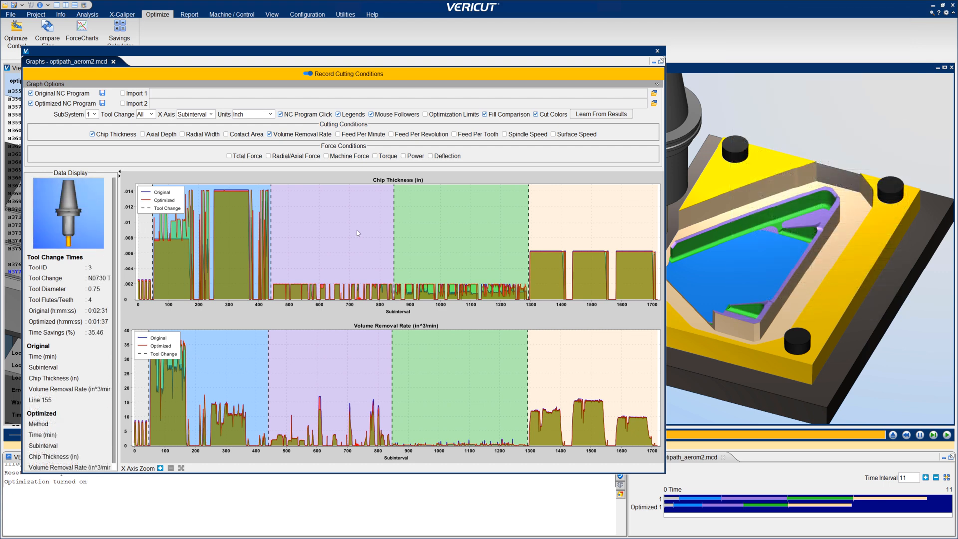
- Restrict the results graphs to show only tool change 3
{"action": "right_click", "coordinate": [358, 232]}
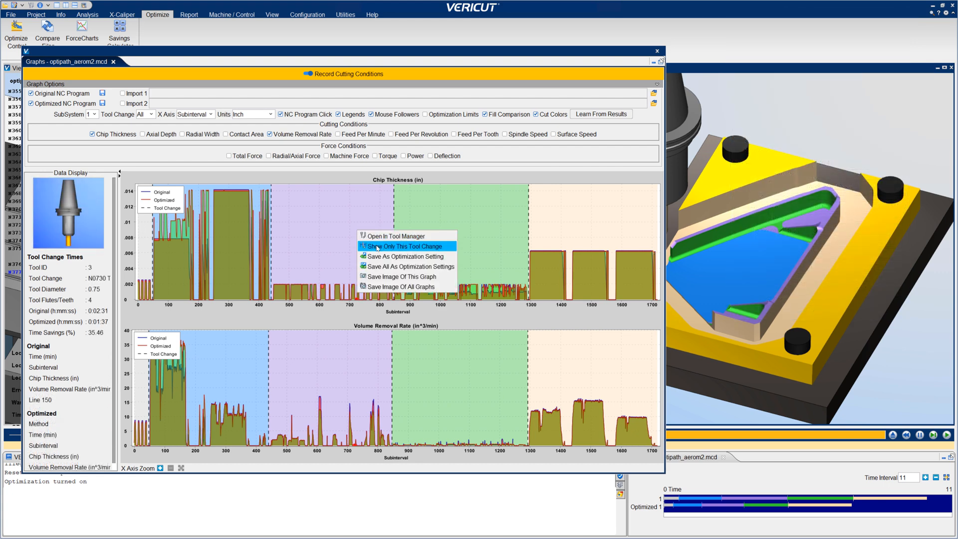
{"action": "left_click", "coordinate": [404, 247]}
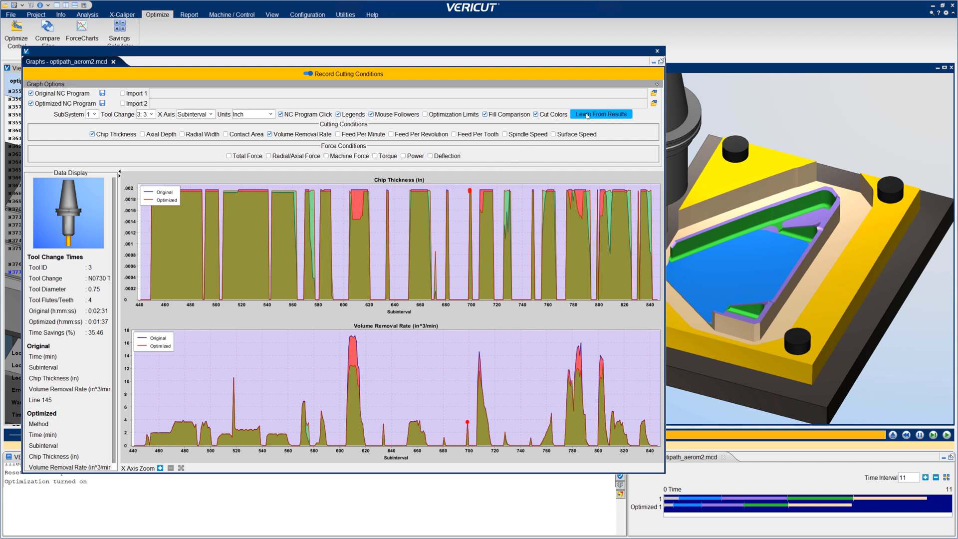
- Start Learn From Results for tool change 3:3 with the Moderate (90%) percentile
{"action": "left_click", "coordinate": [601, 114]}
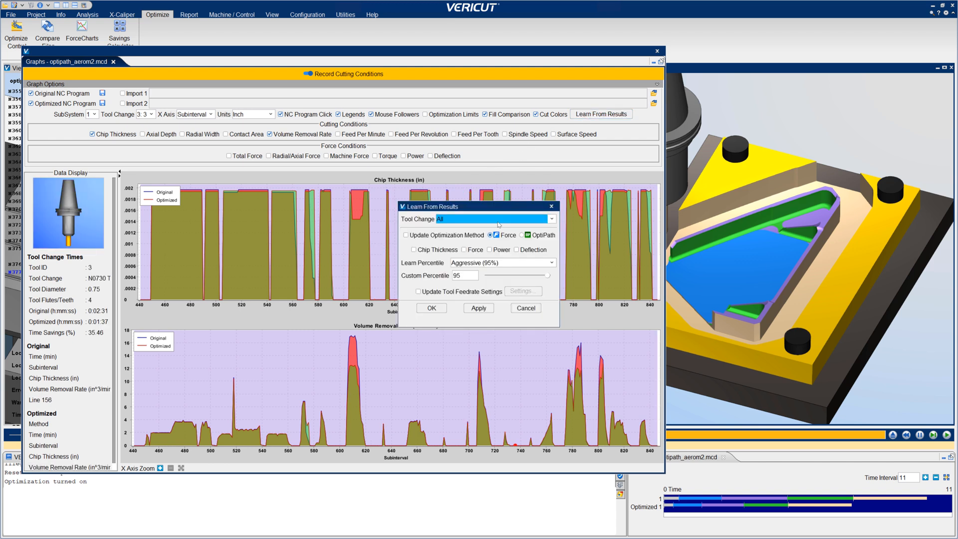
{"action": "left_click", "coordinate": [544, 218]}
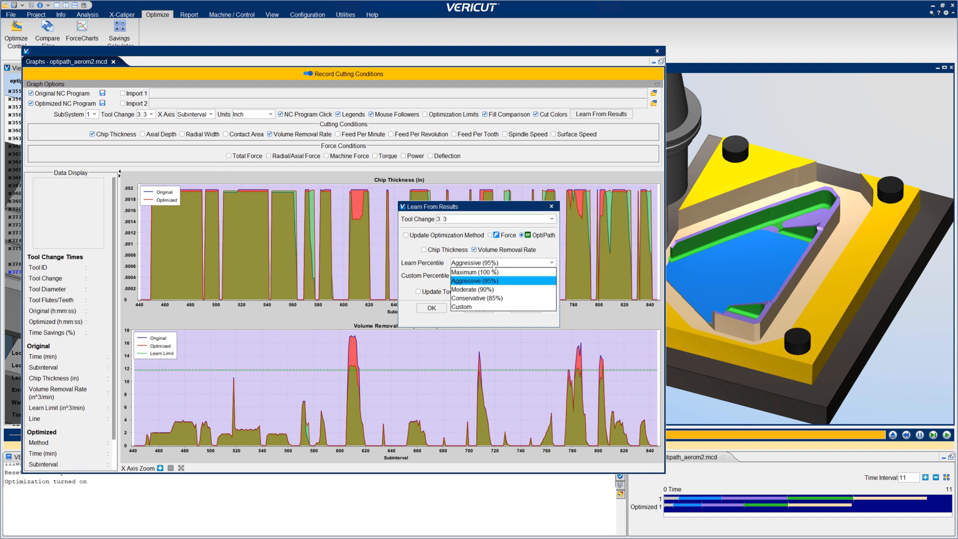
{"action": "left_click", "coordinate": [472, 290]}
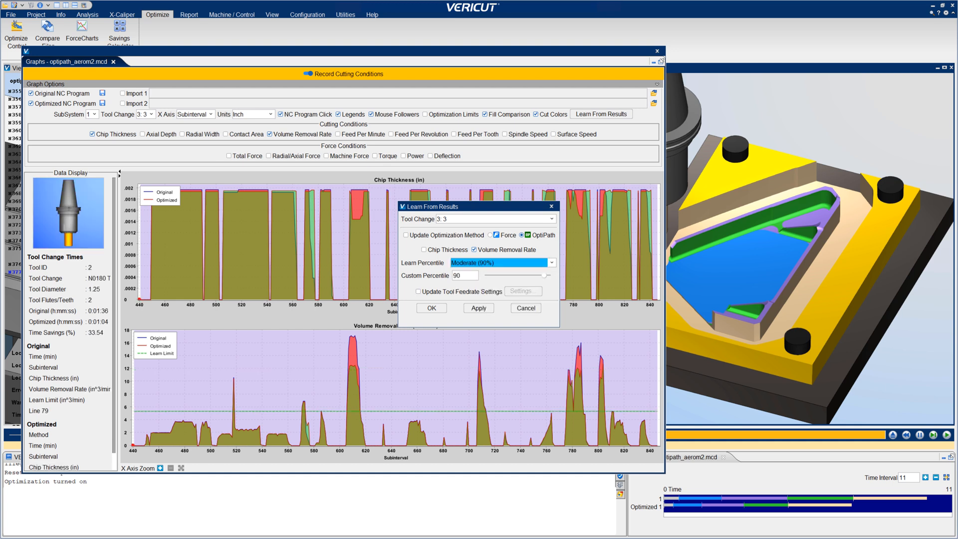